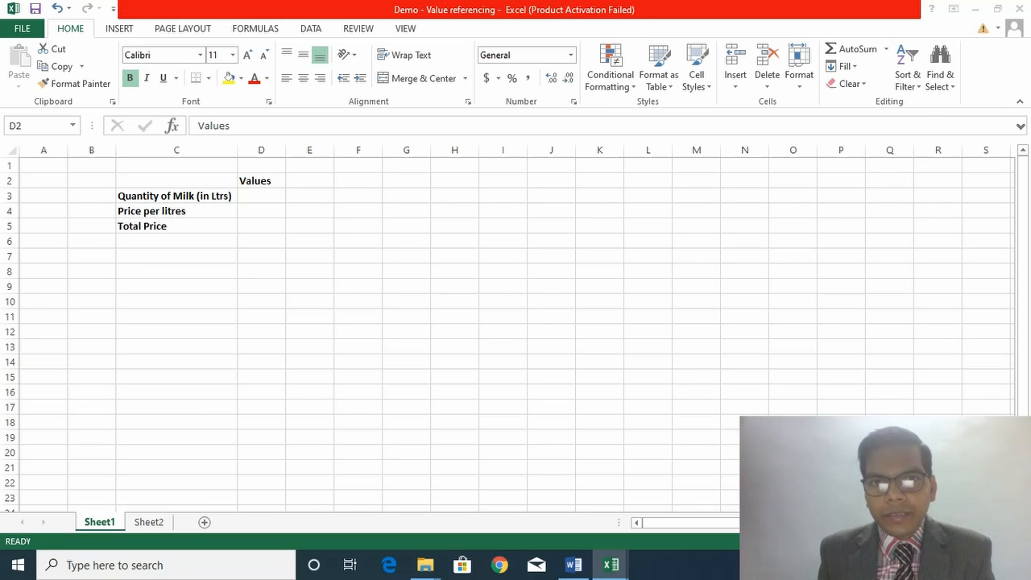
mouse_move(279, 218)
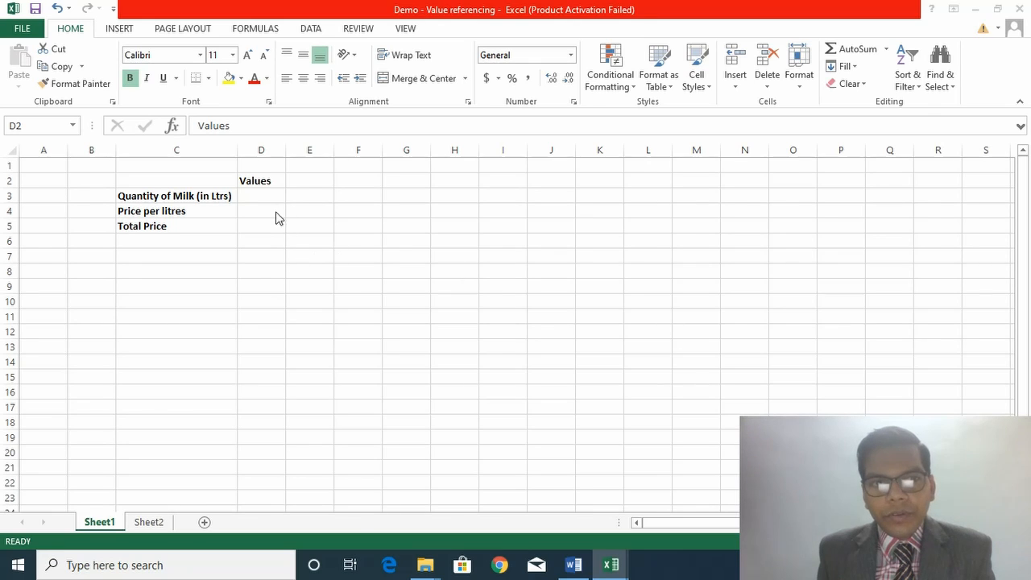
- Enter a milk quantity of 5 in D3 and a price of 52 in D4
click(261, 181)
text(5)
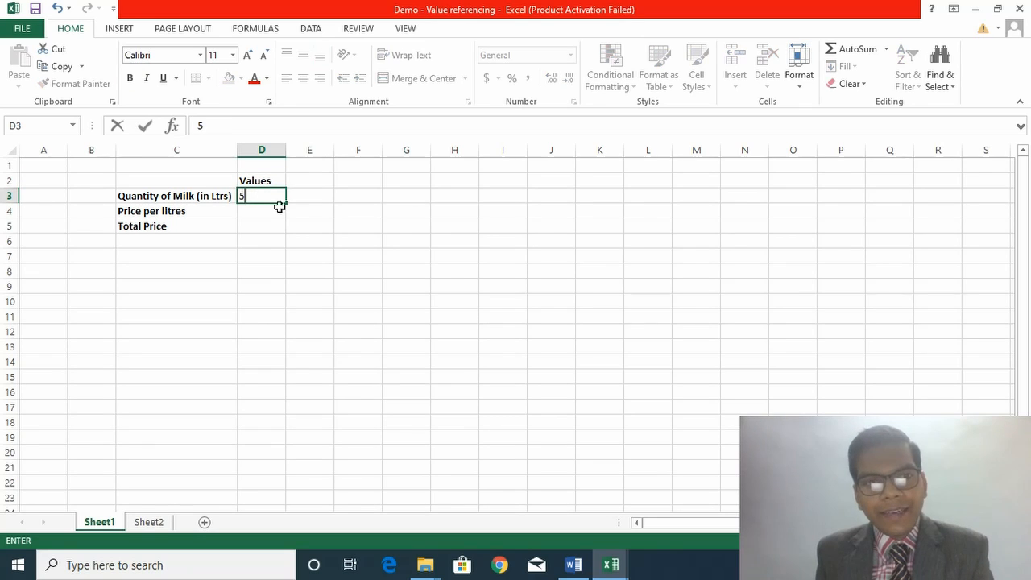
key(Return)
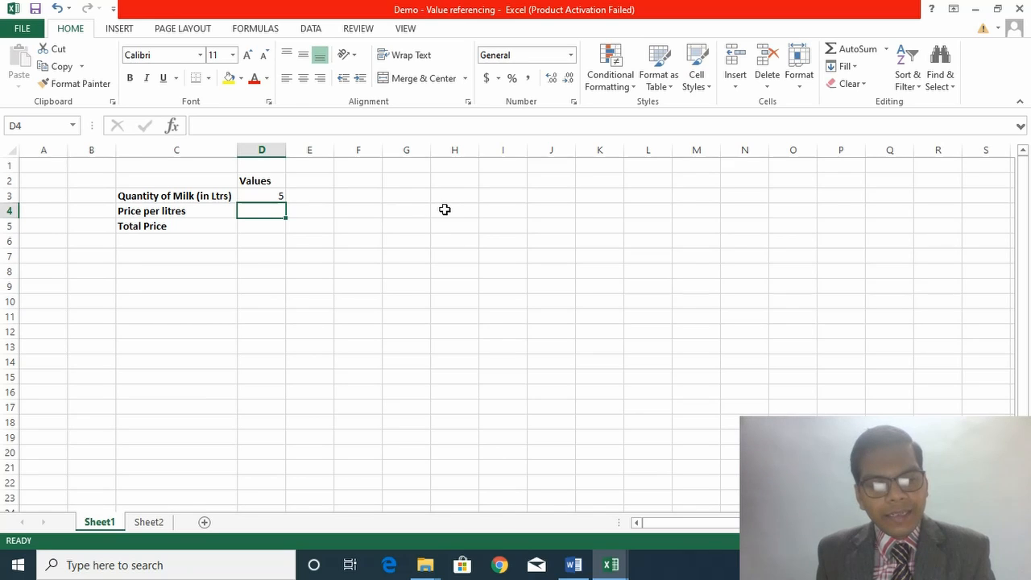
text(52)
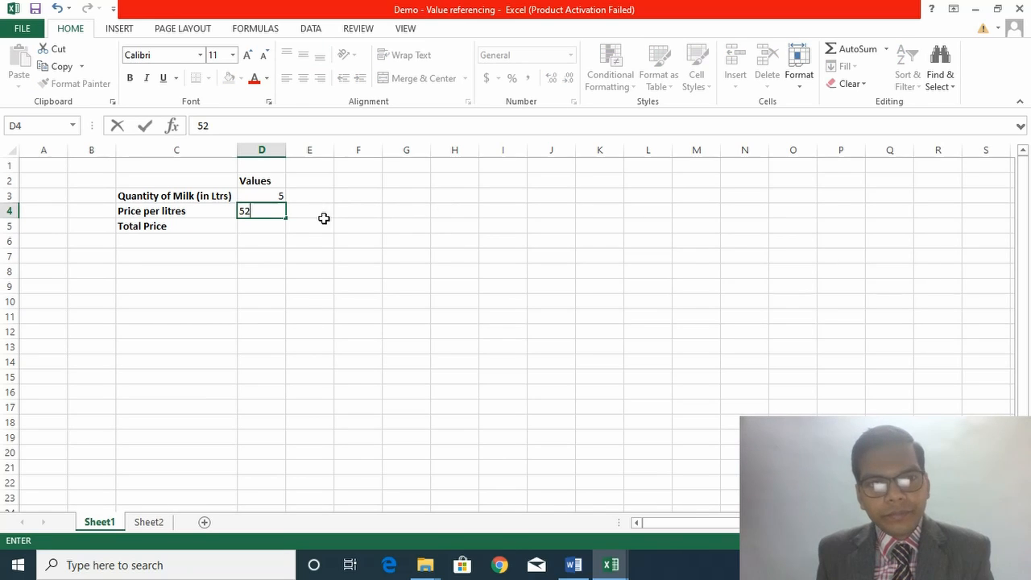
key(Return)
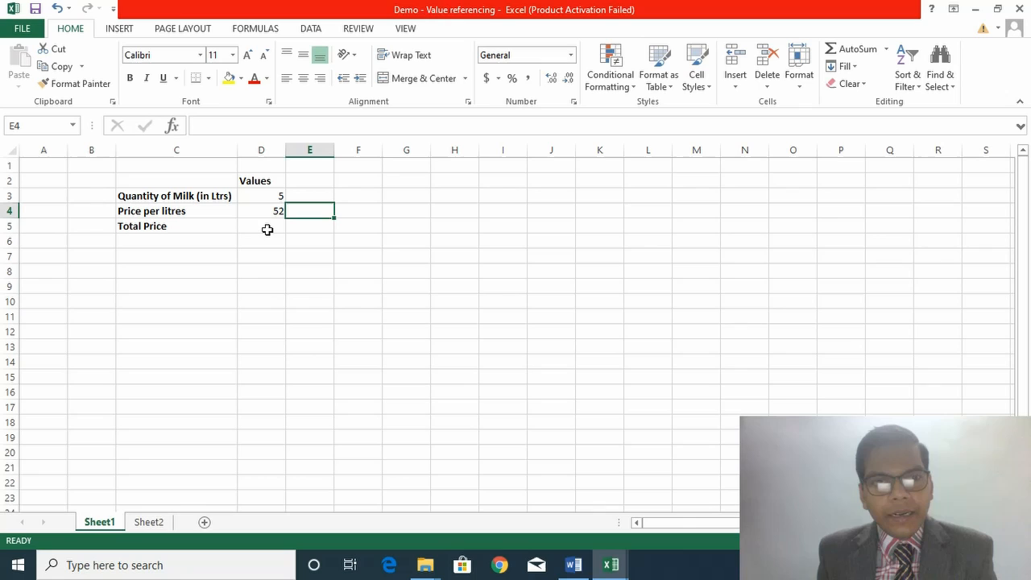
click(261, 196)
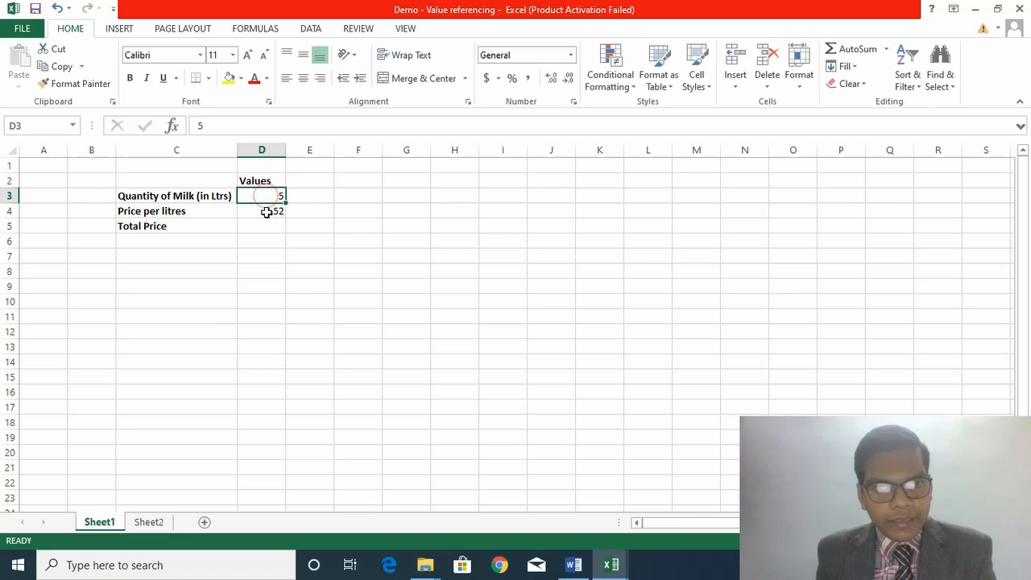
click(261, 226)
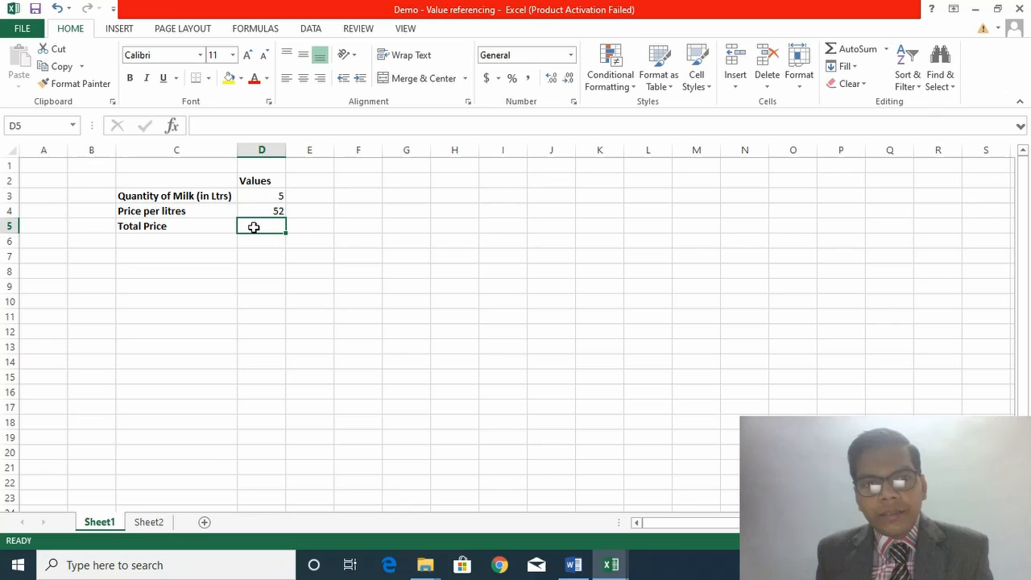
mouse_move(667, 261)
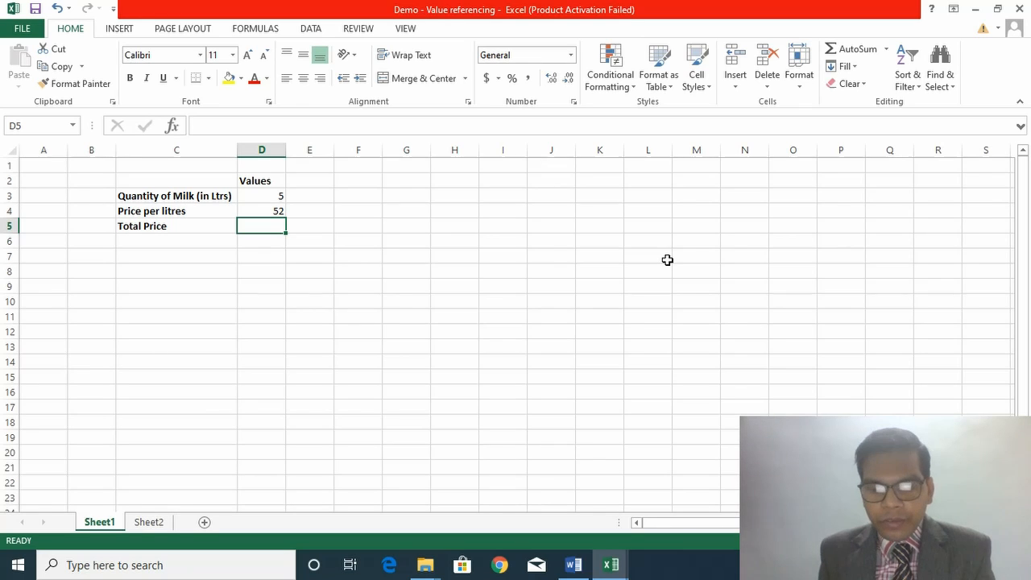
- Enter the formula =D3*D4 in D5 by referencing the quantity and price cells
text(=)
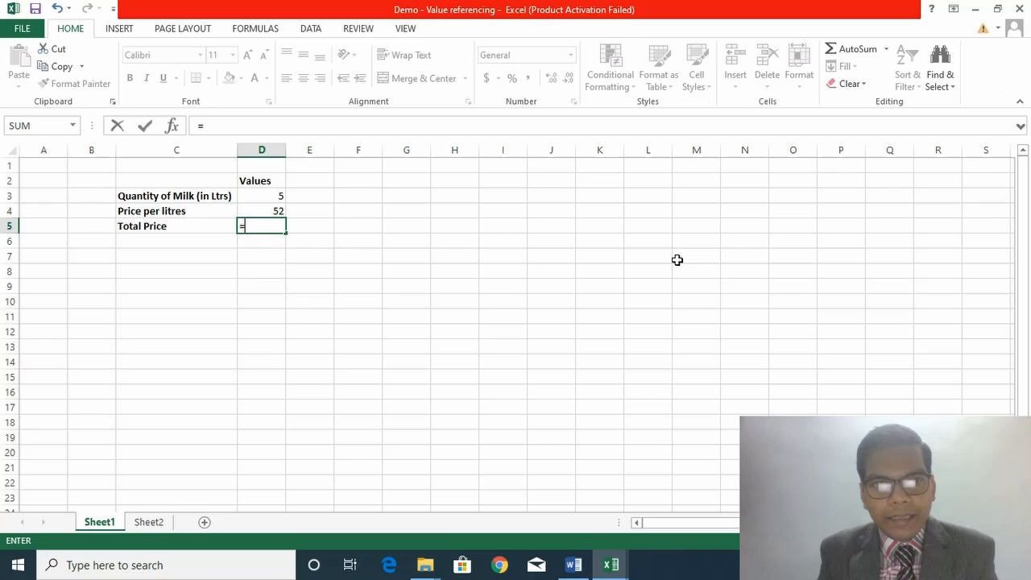
mouse_move(313, 235)
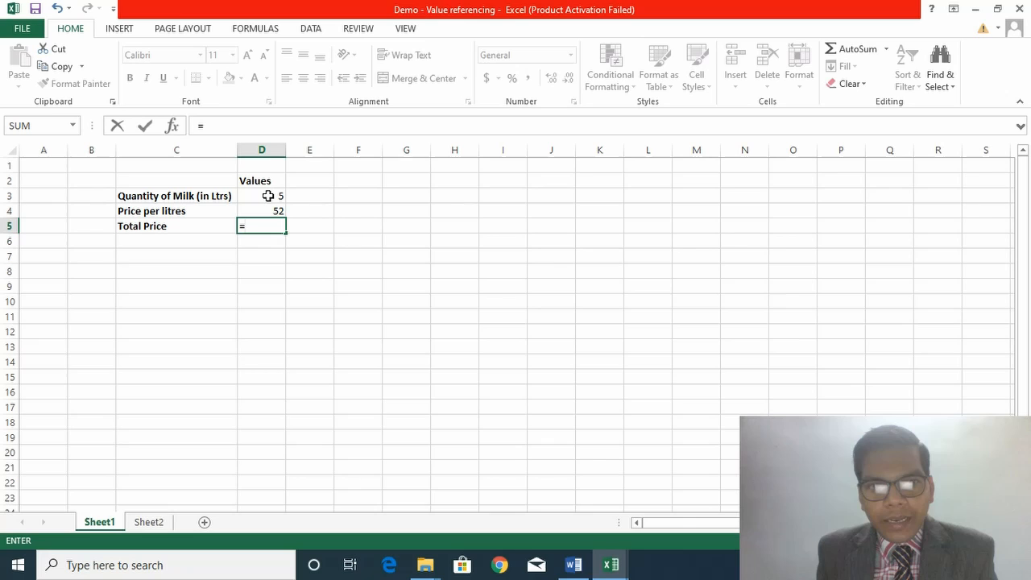
click(262, 196)
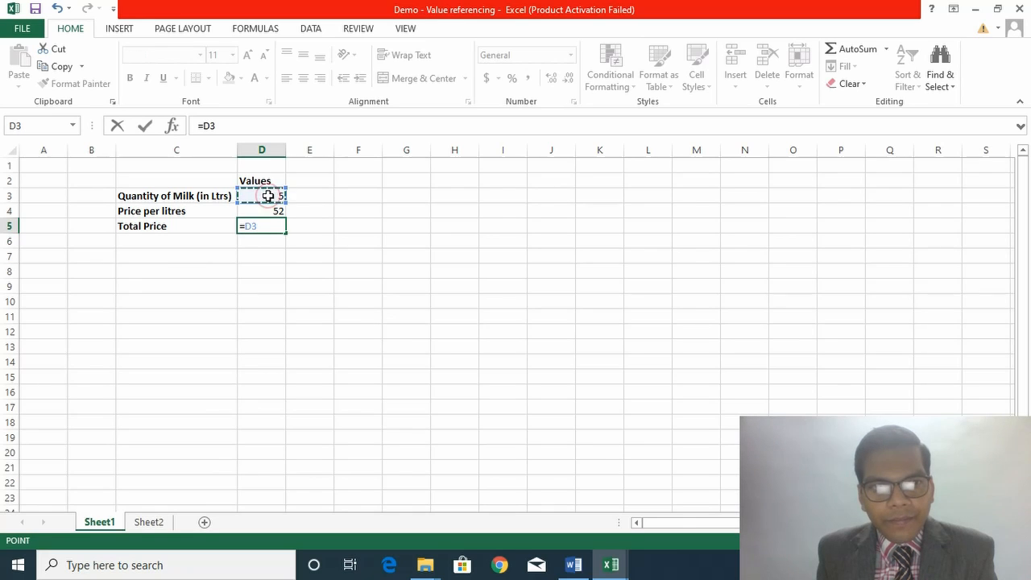
mouse_move(415, 226)
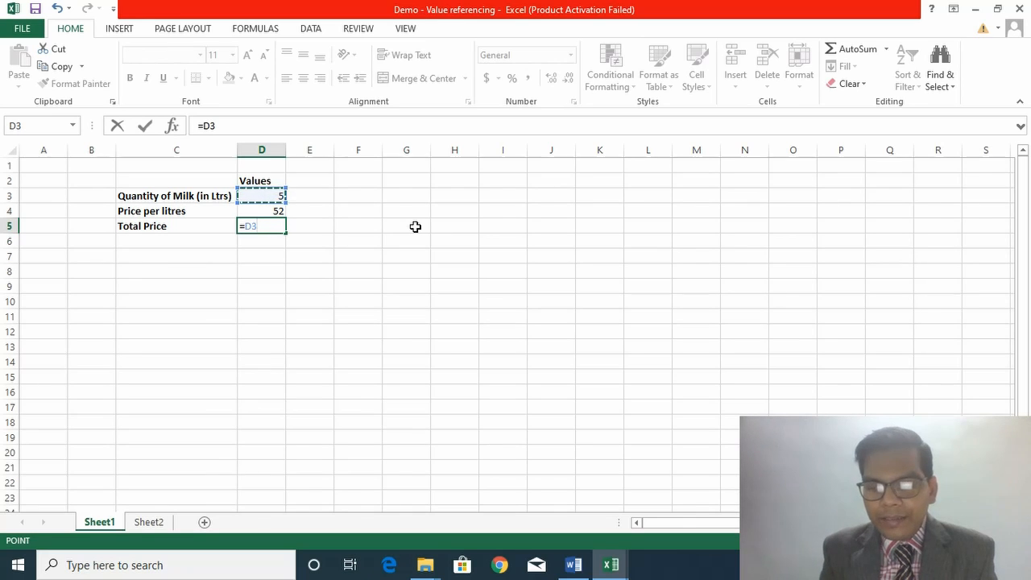
text(*)
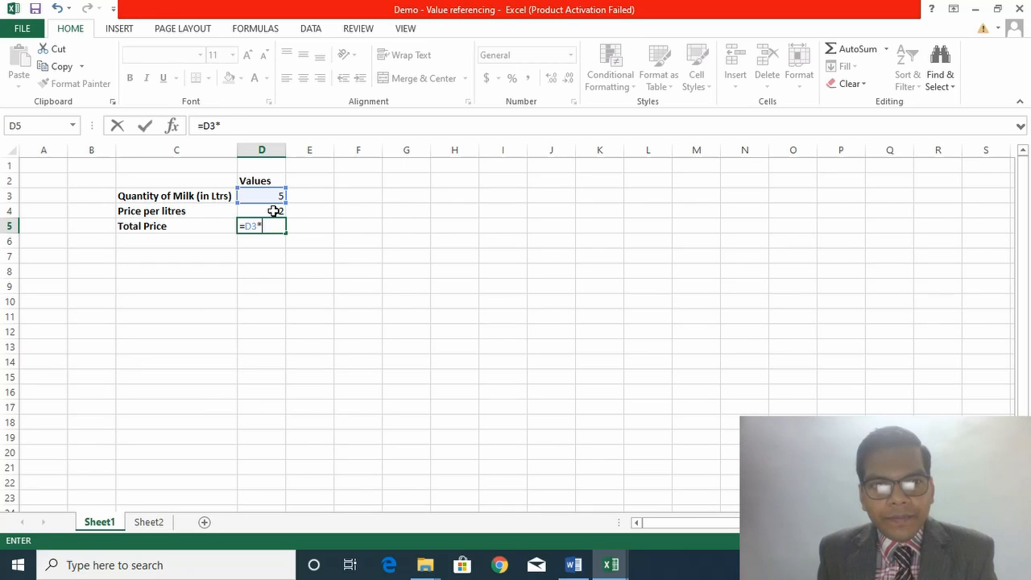
click(261, 210)
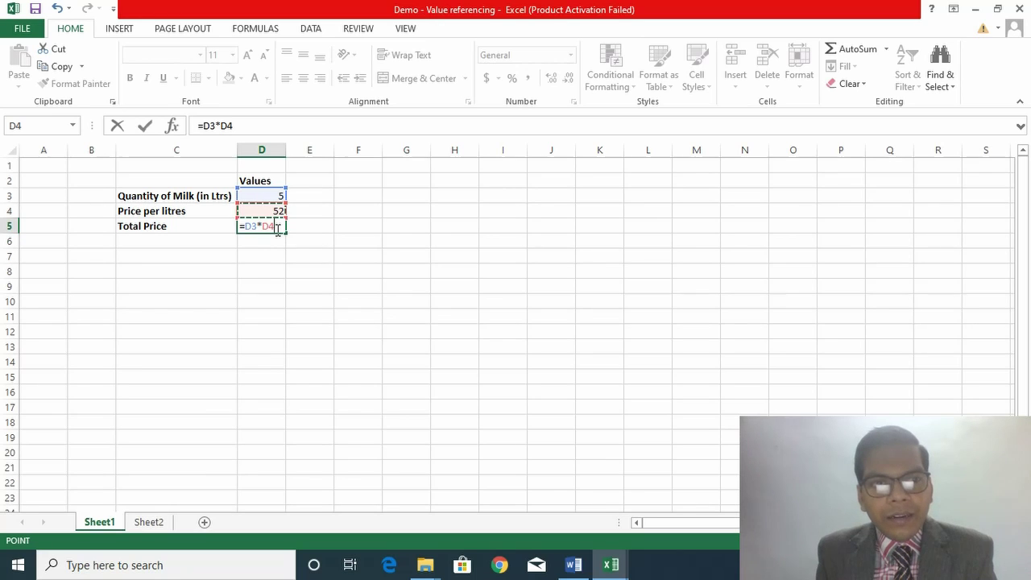
mouse_move(411, 234)
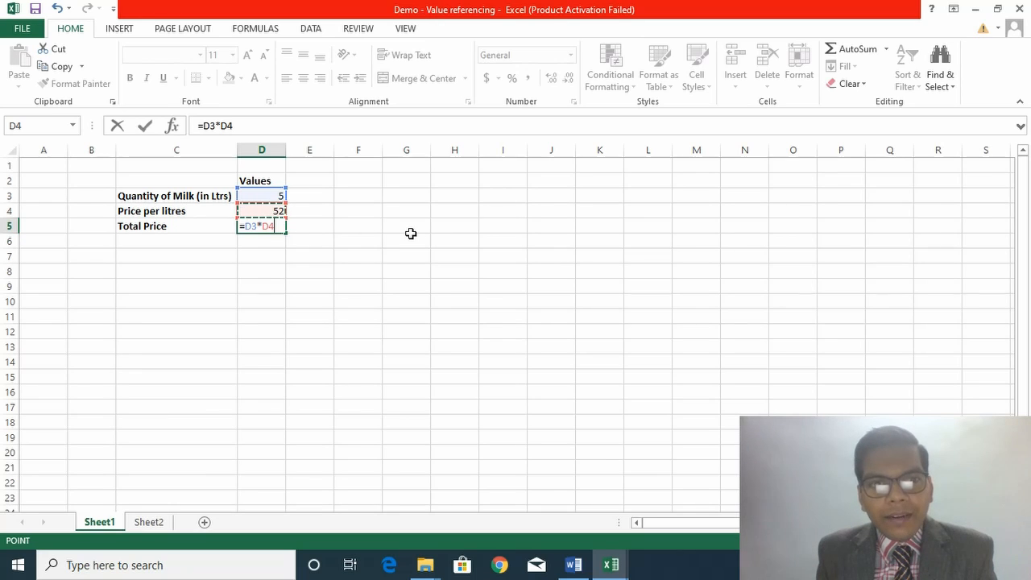
mouse_move(639, 249)
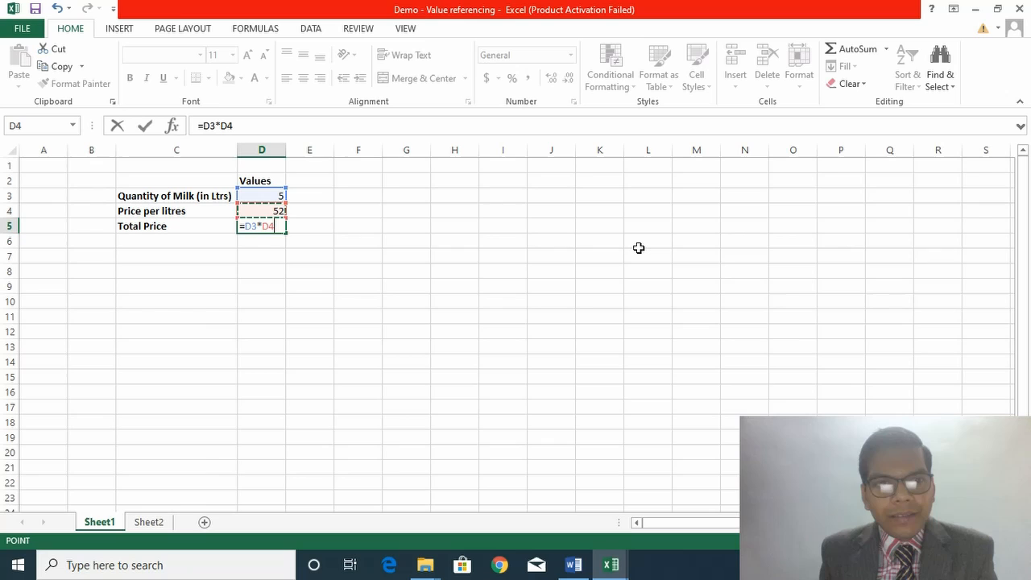
key(Return)
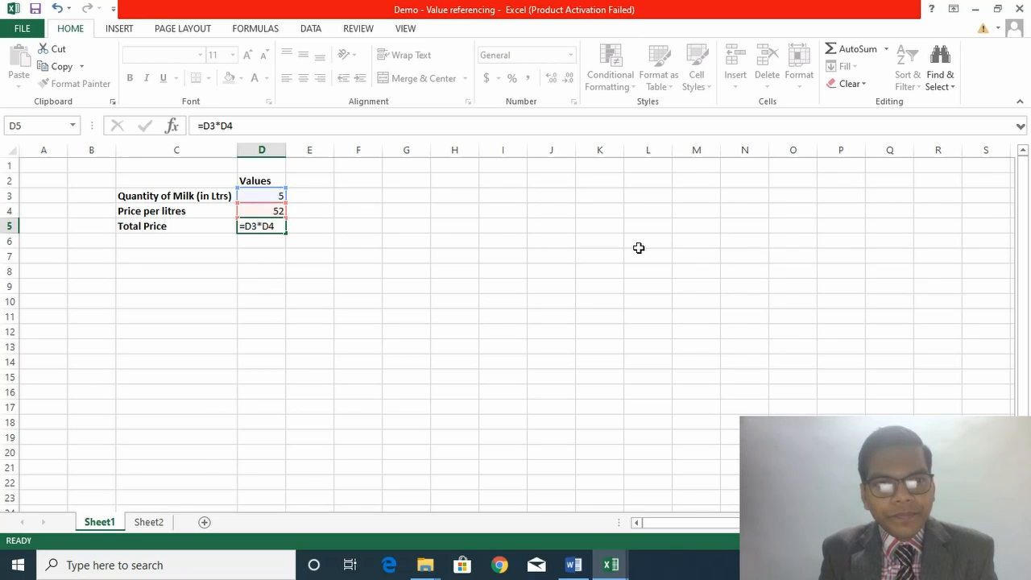
key(Return)
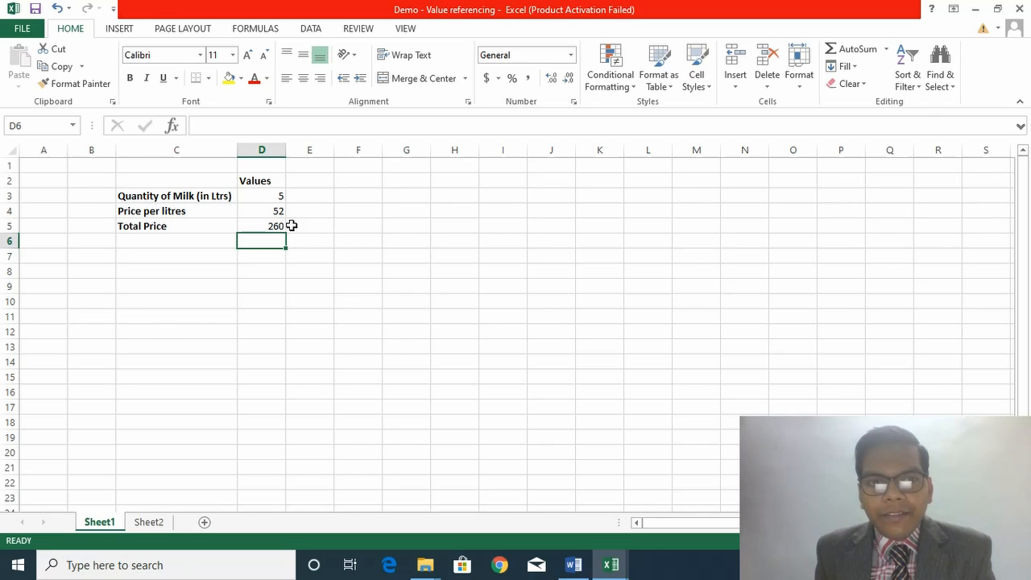
mouse_move(193, 236)
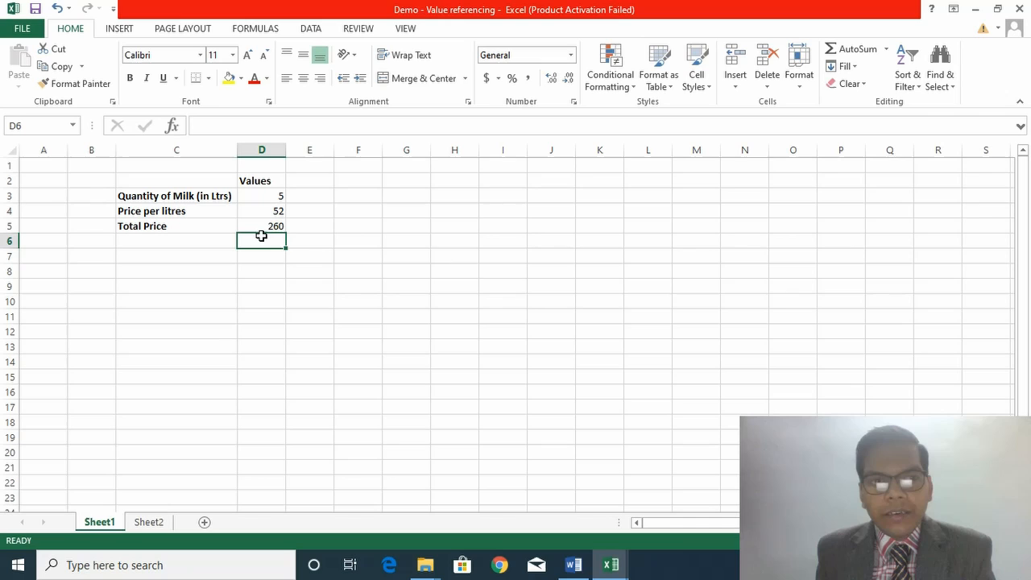
click(261, 195)
text(7)
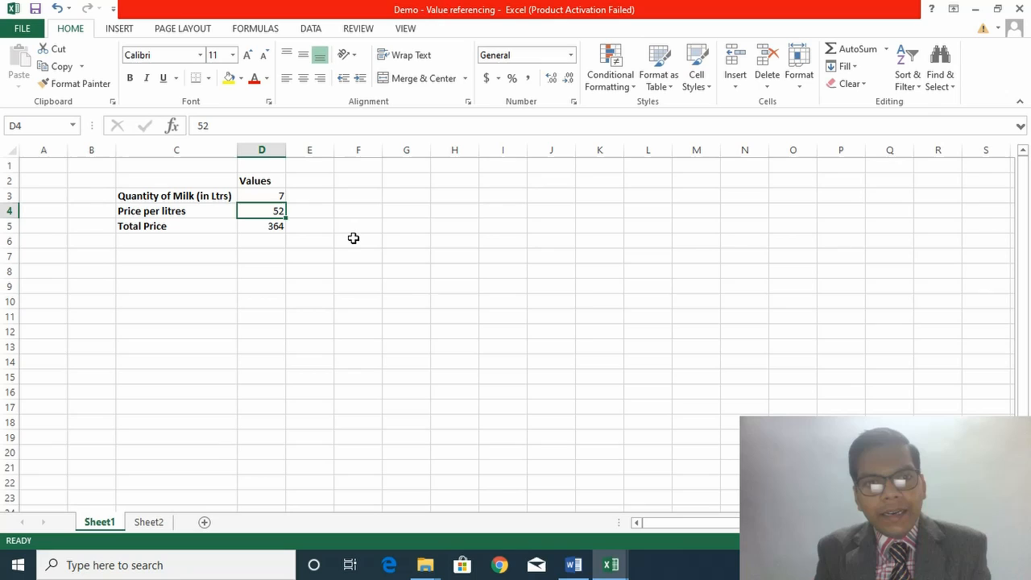
mouse_move(285, 228)
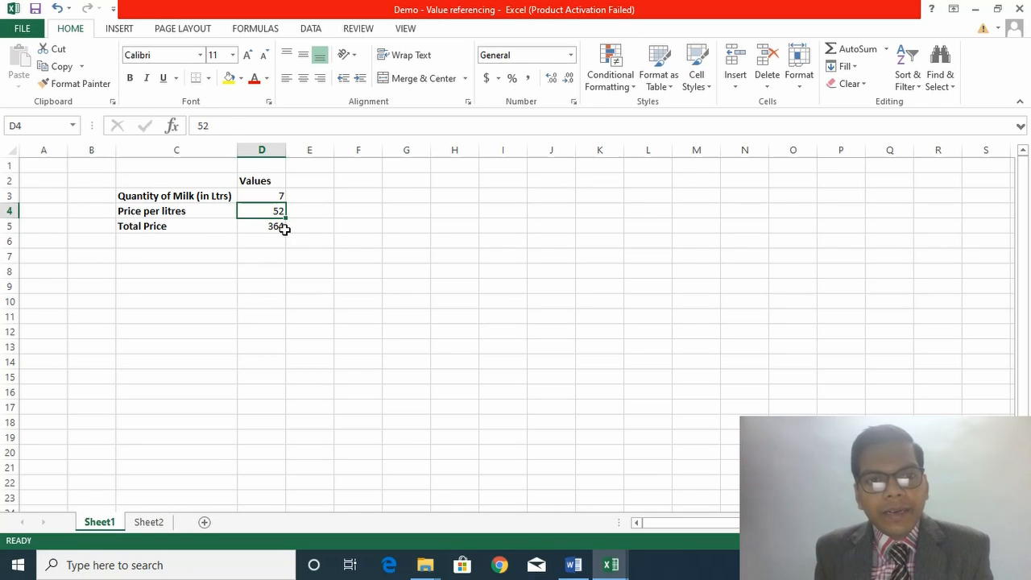
click(261, 226)
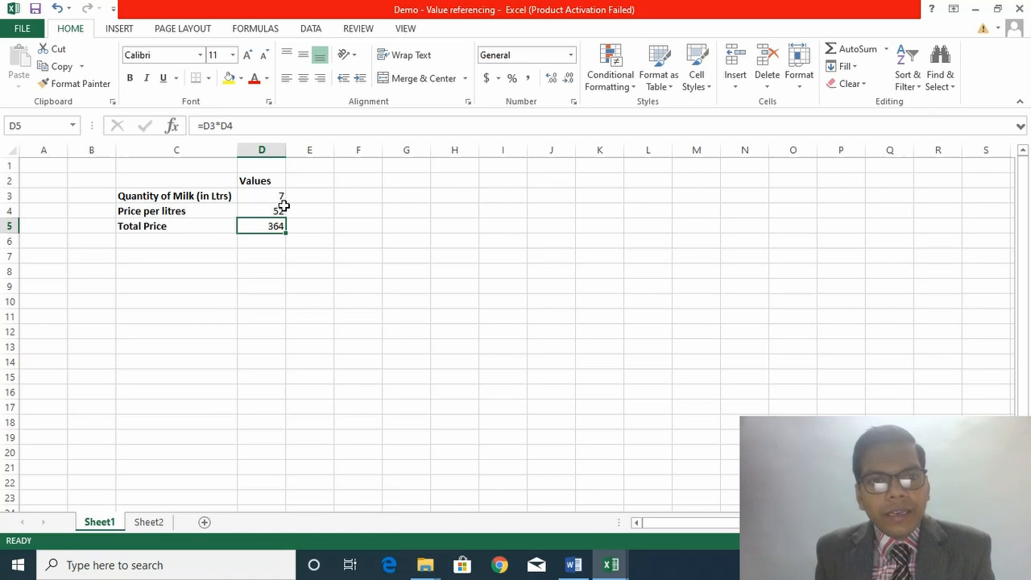
mouse_move(287, 227)
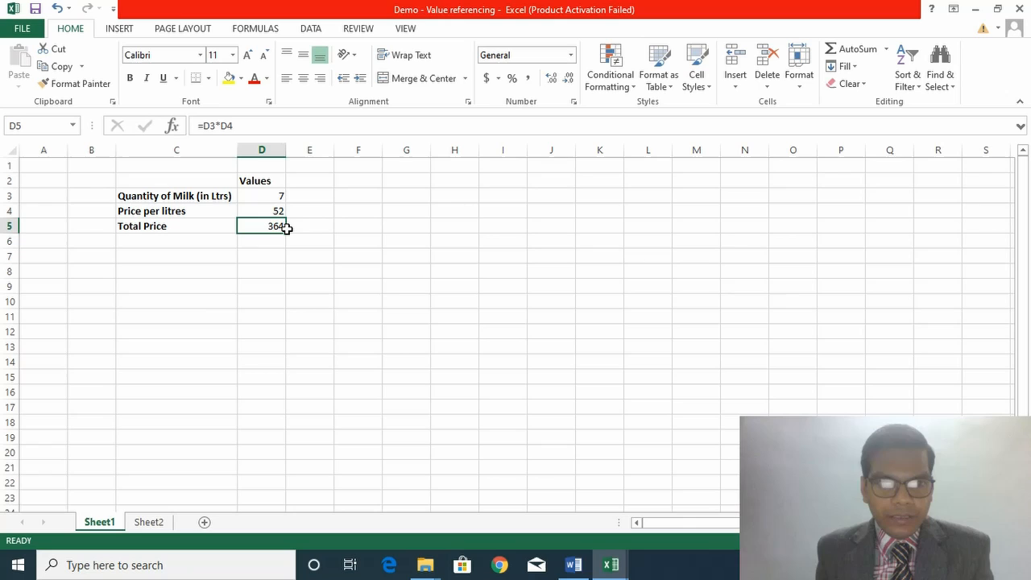
mouse_move(359, 257)
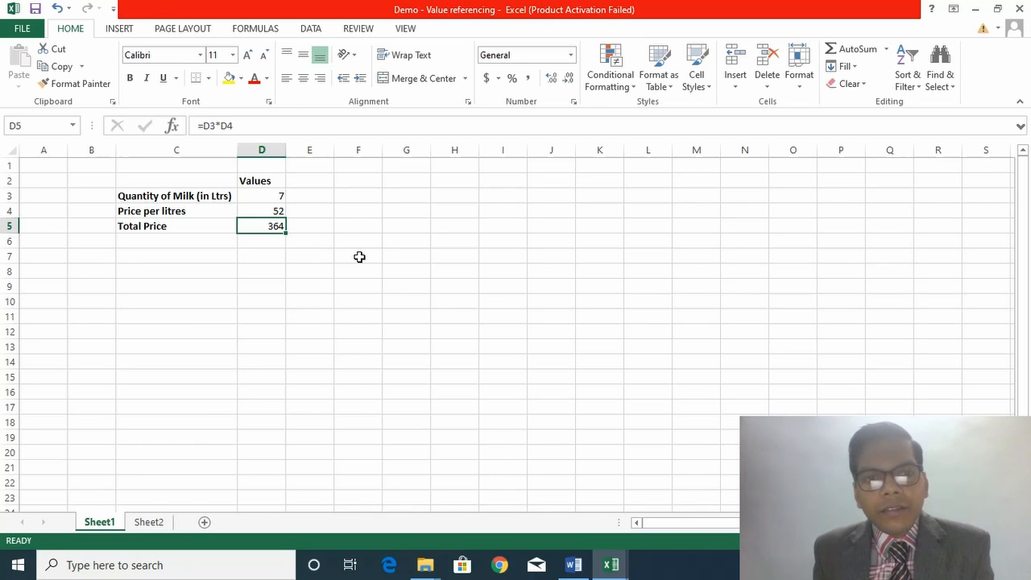
mouse_move(366, 260)
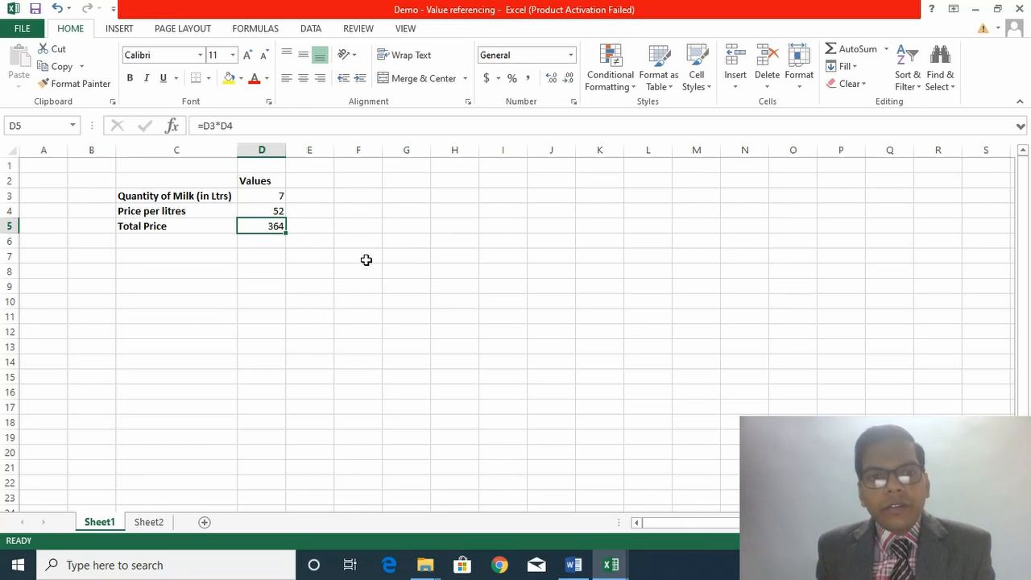
mouse_move(381, 256)
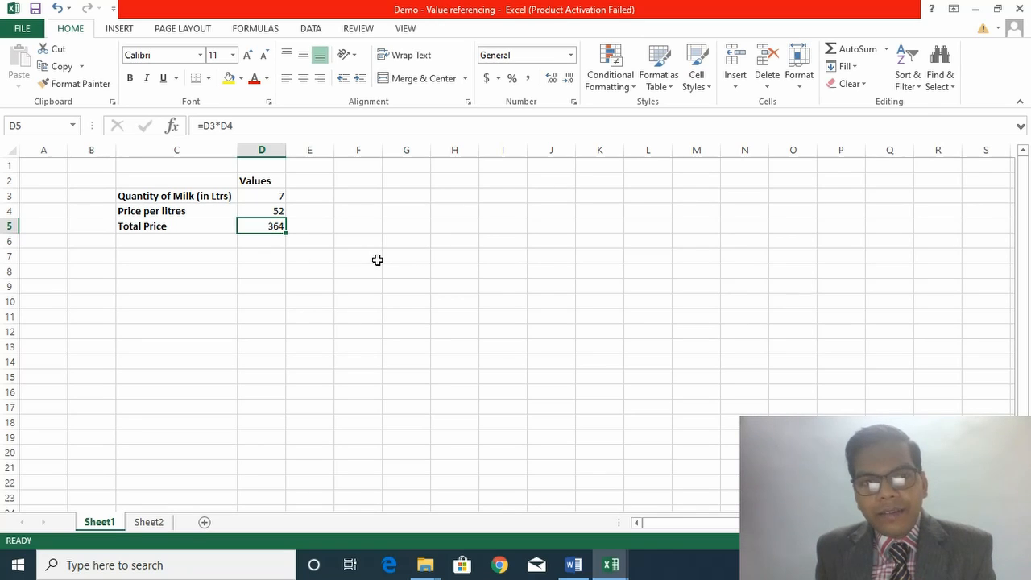
mouse_move(411, 272)
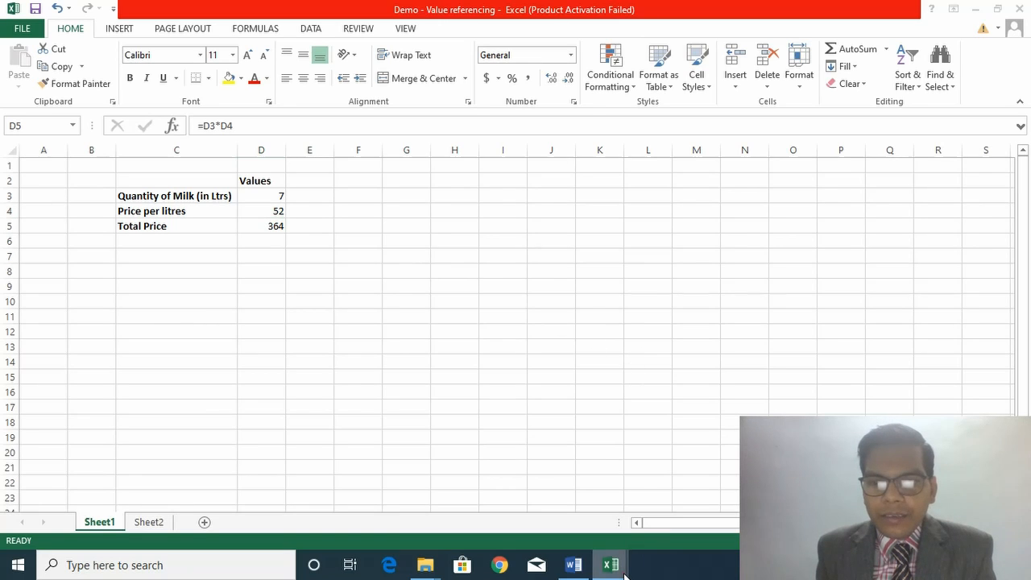
mouse_move(610, 565)
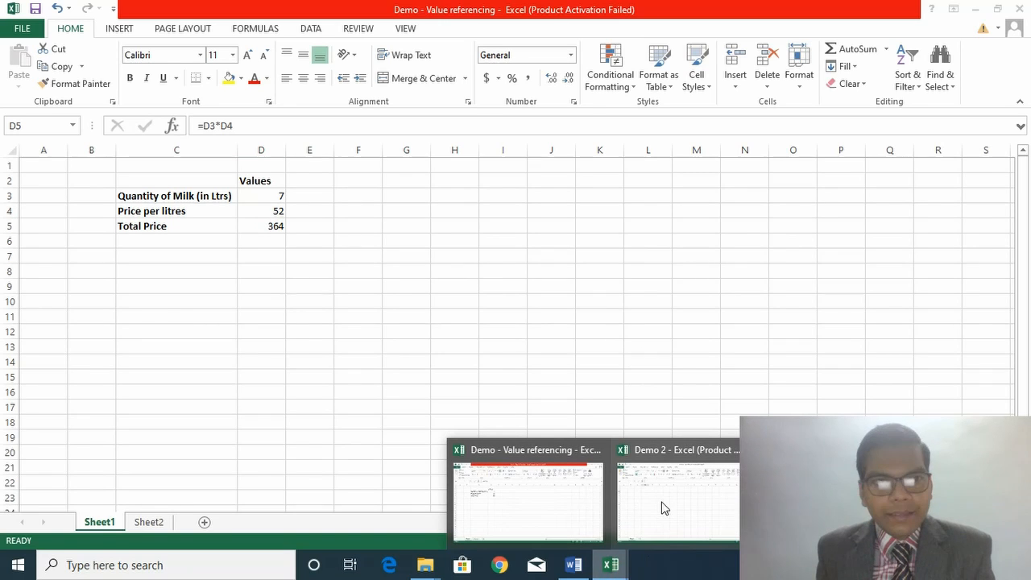
- In Demo 2, label D3 'Total price' and multiply the other workbook's D3 by D4 in E3
click(677, 500)
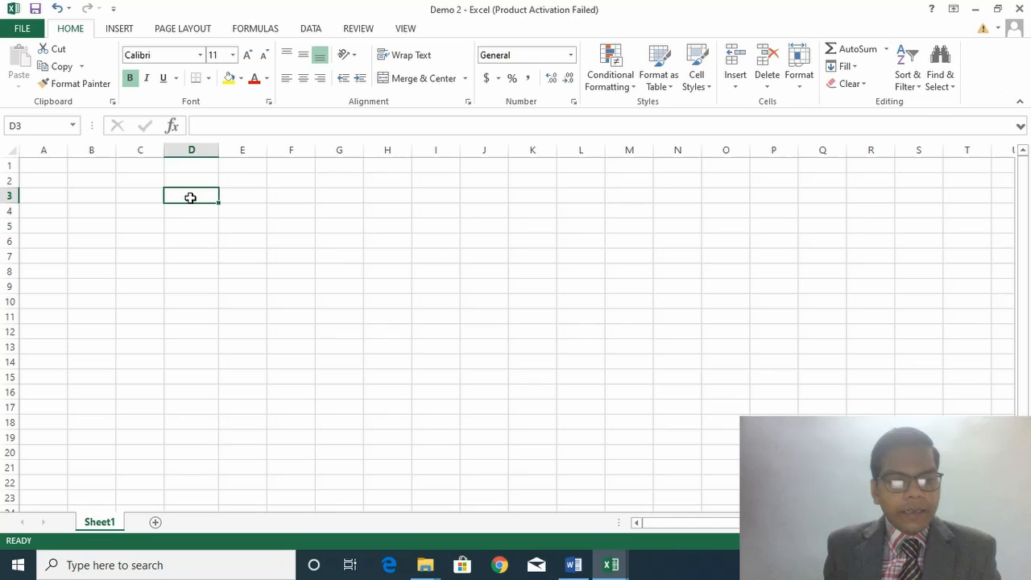
text(Totoal price)
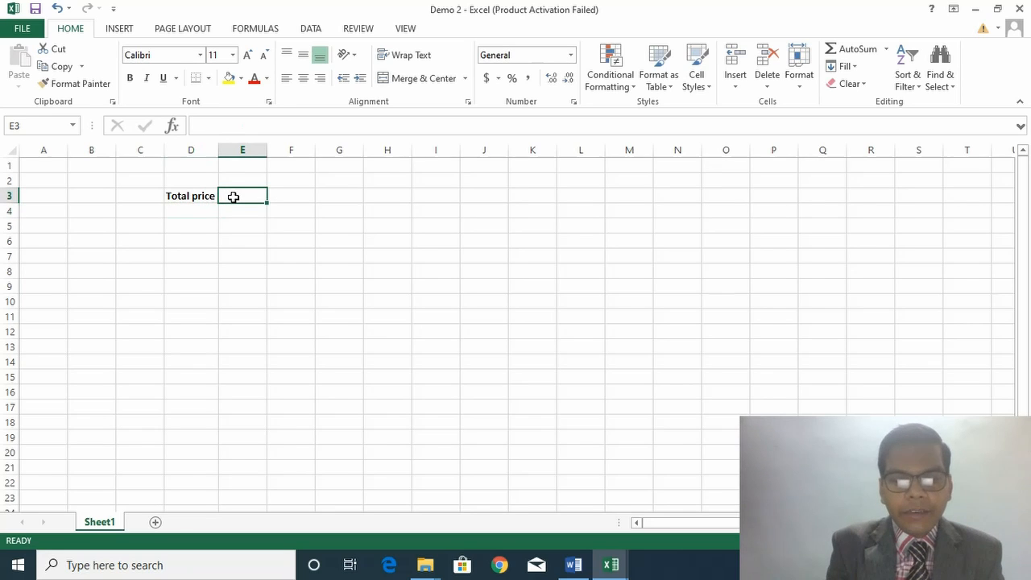
text(=)
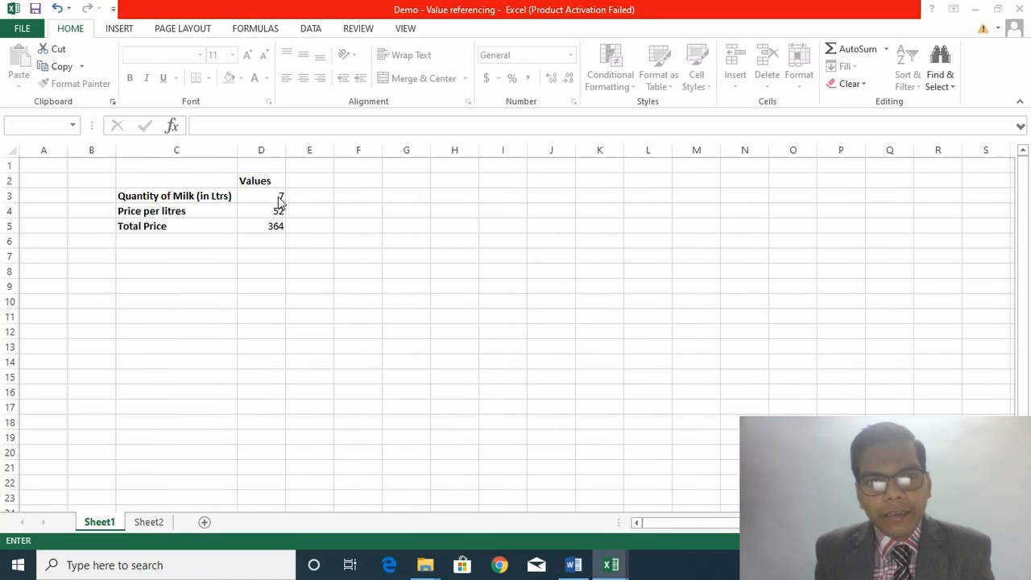
click(261, 195)
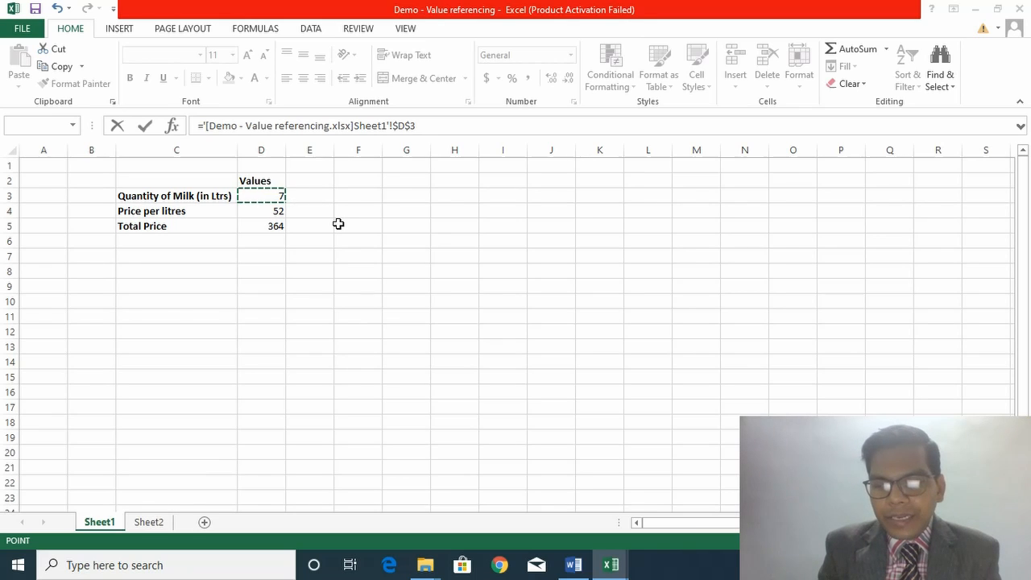
text(*)
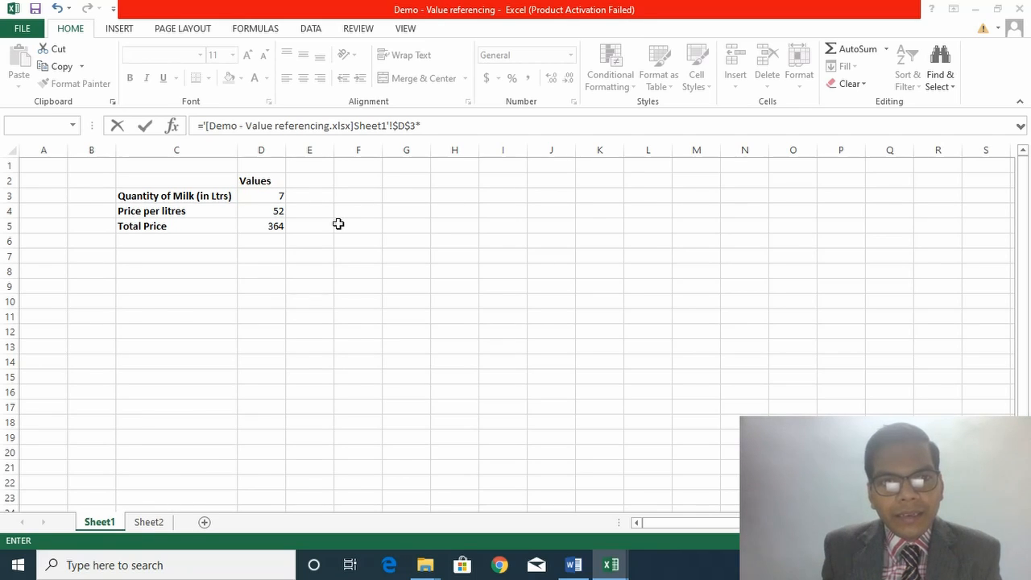
mouse_move(270, 213)
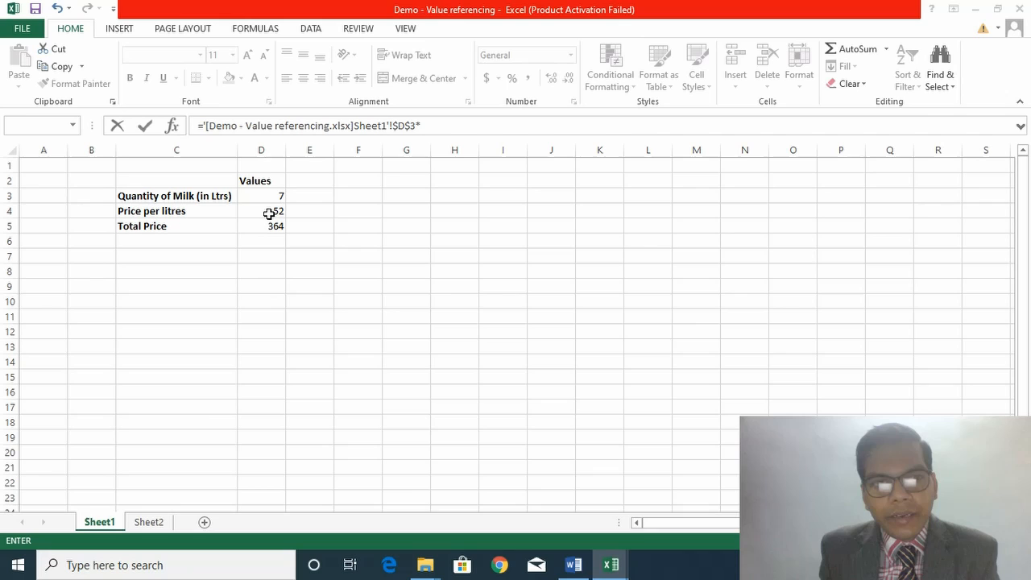
click(261, 210)
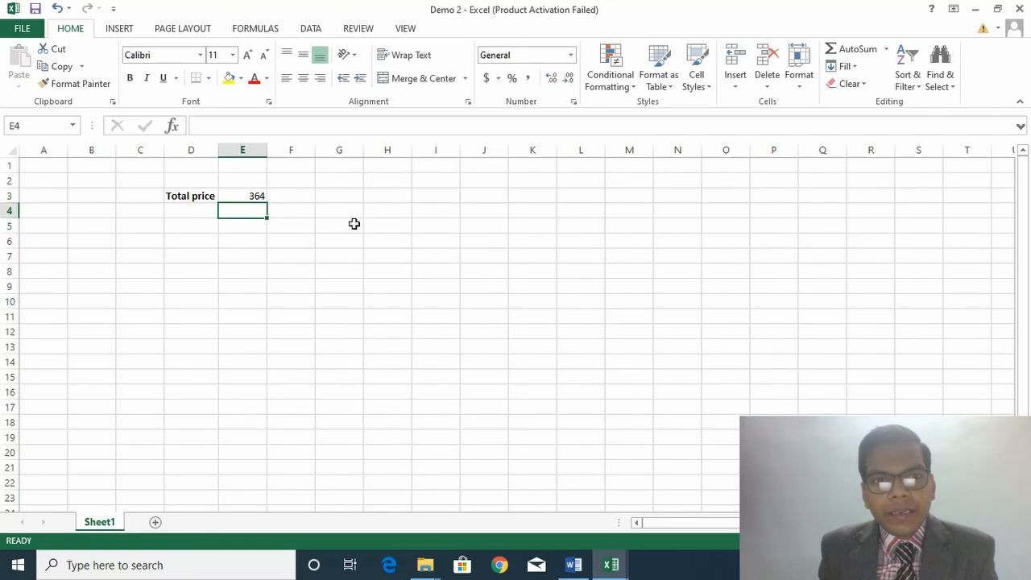
- Inspect Demo 2's external formula in E3 unchanged, then return to the Value referencing workbook
click(243, 196)
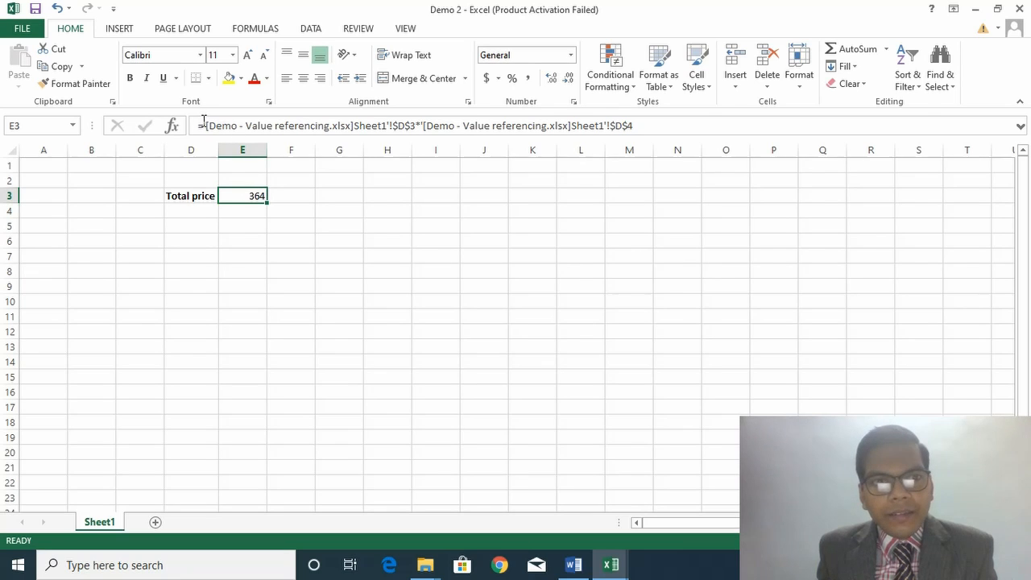
mouse_move(746, 123)
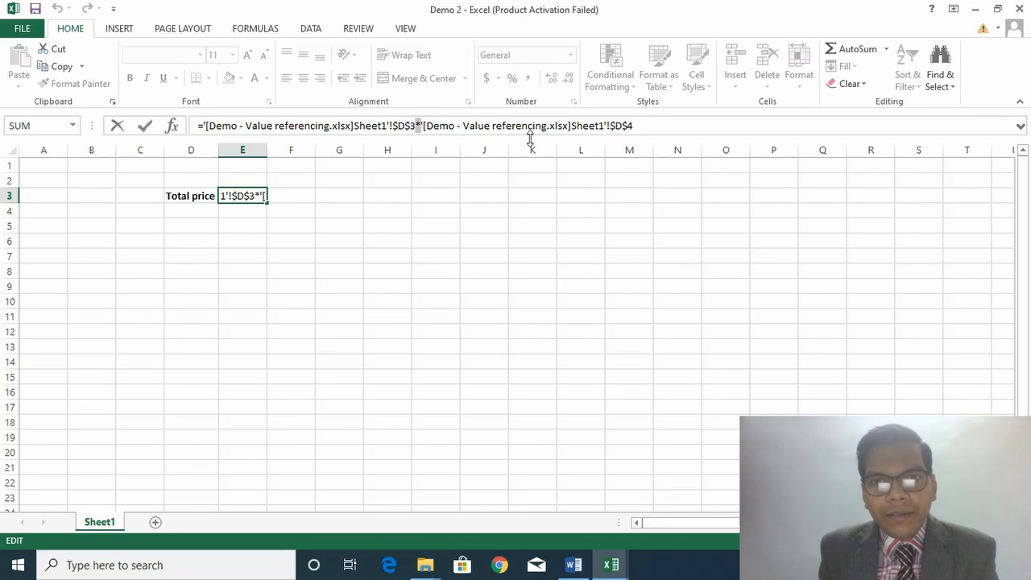
mouse_move(601, 139)
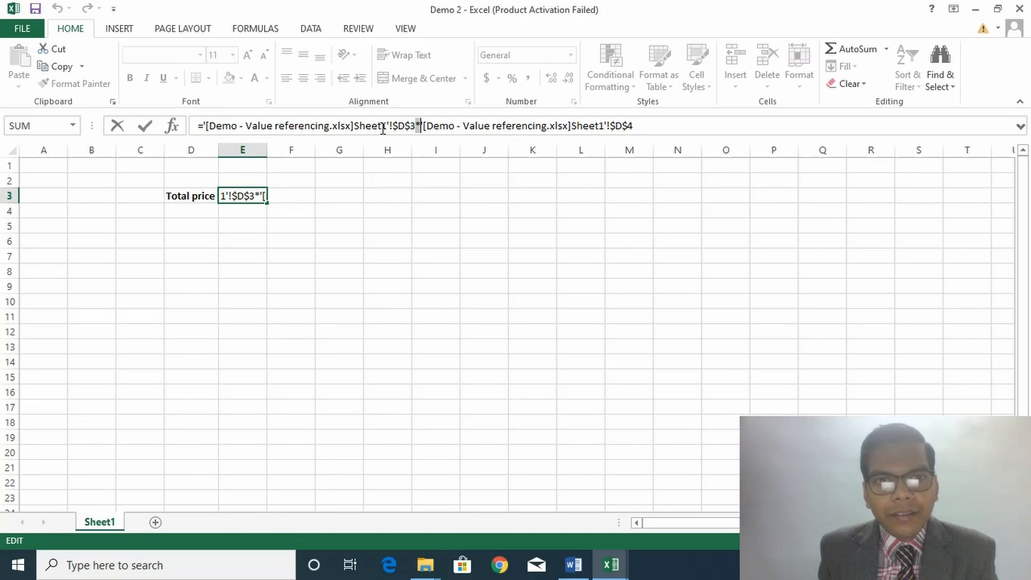
key(Return)
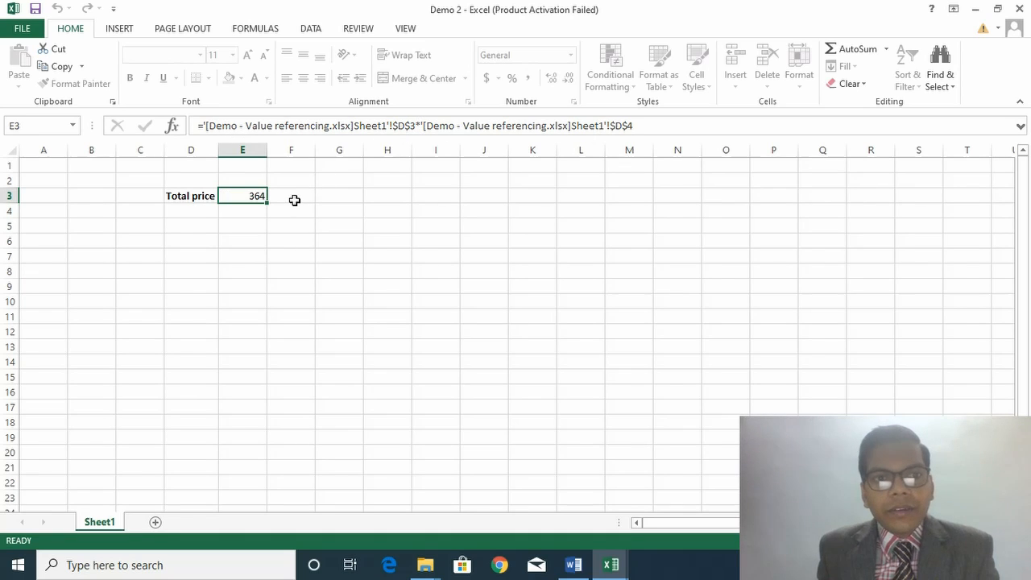
click(291, 196)
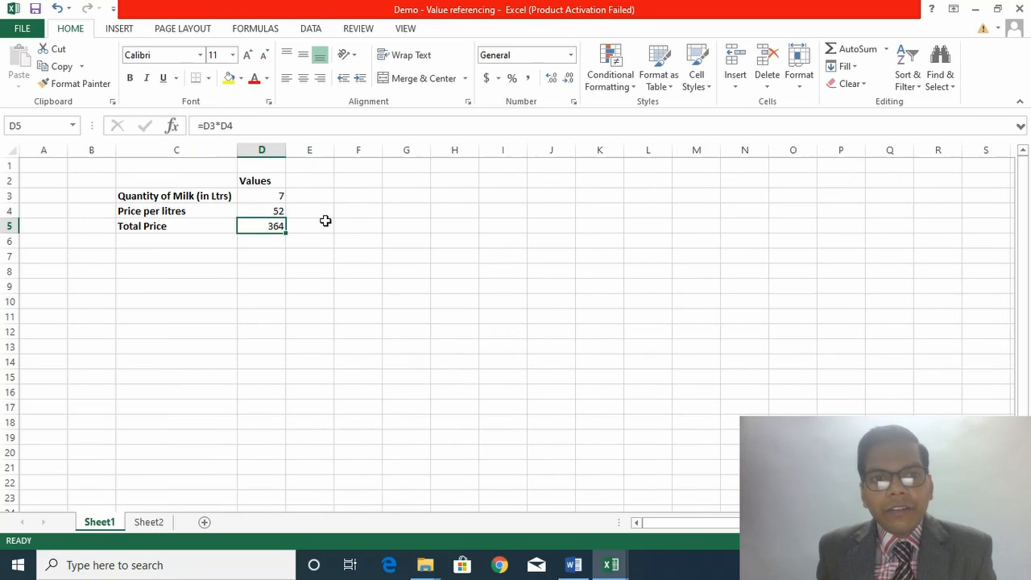
mouse_move(435, 288)
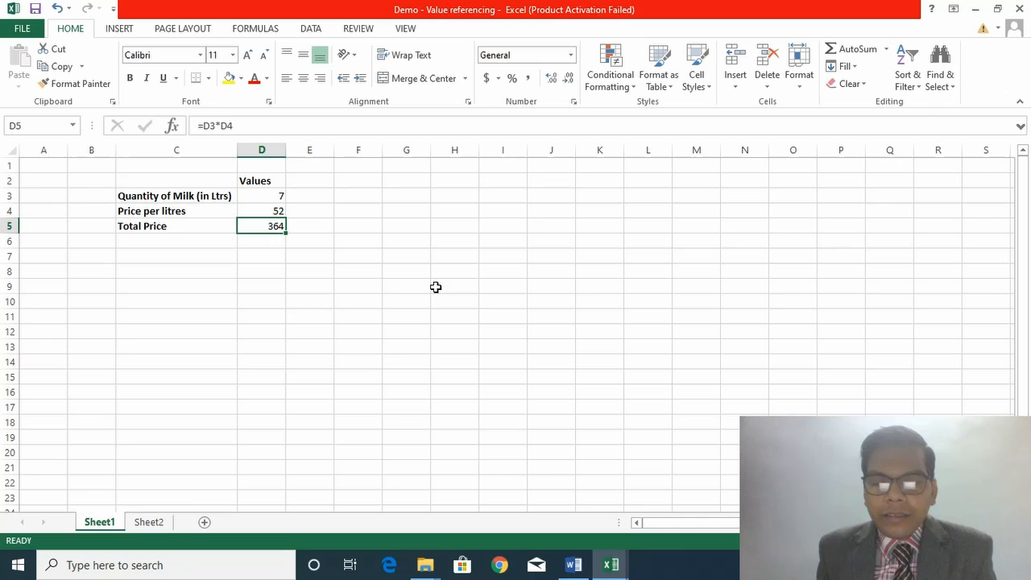
mouse_move(607, 241)
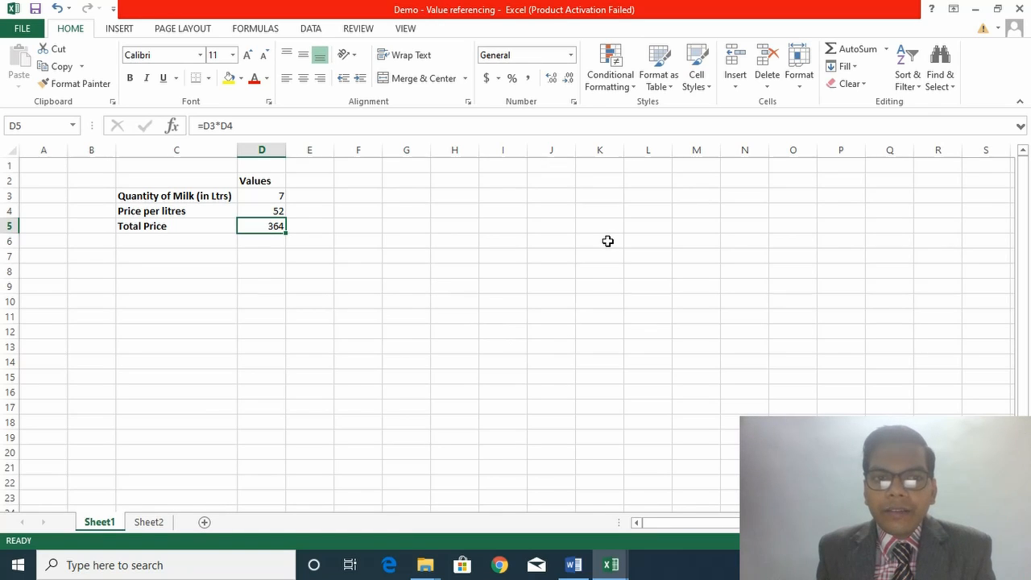
mouse_move(782, 285)
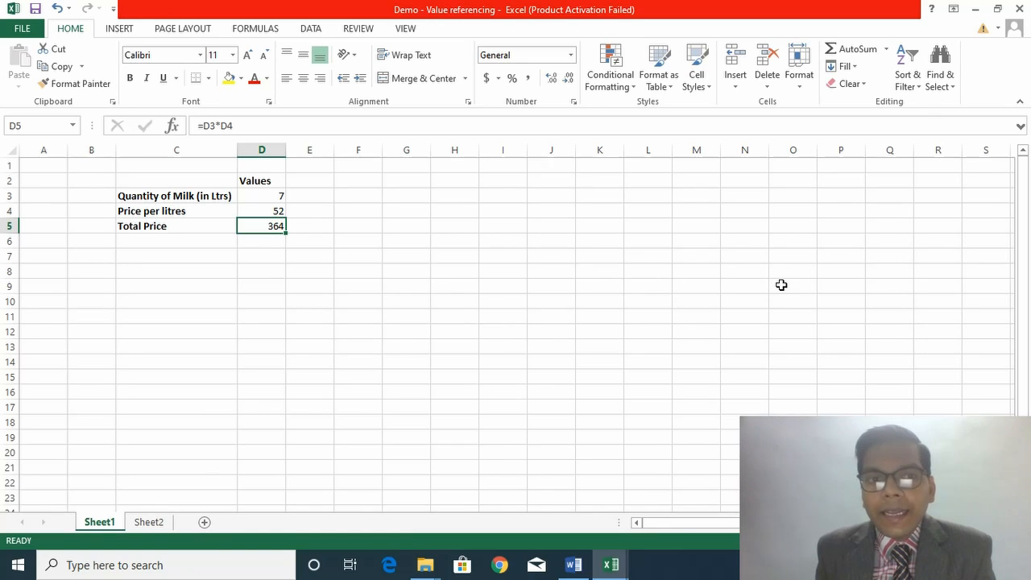
mouse_move(796, 287)
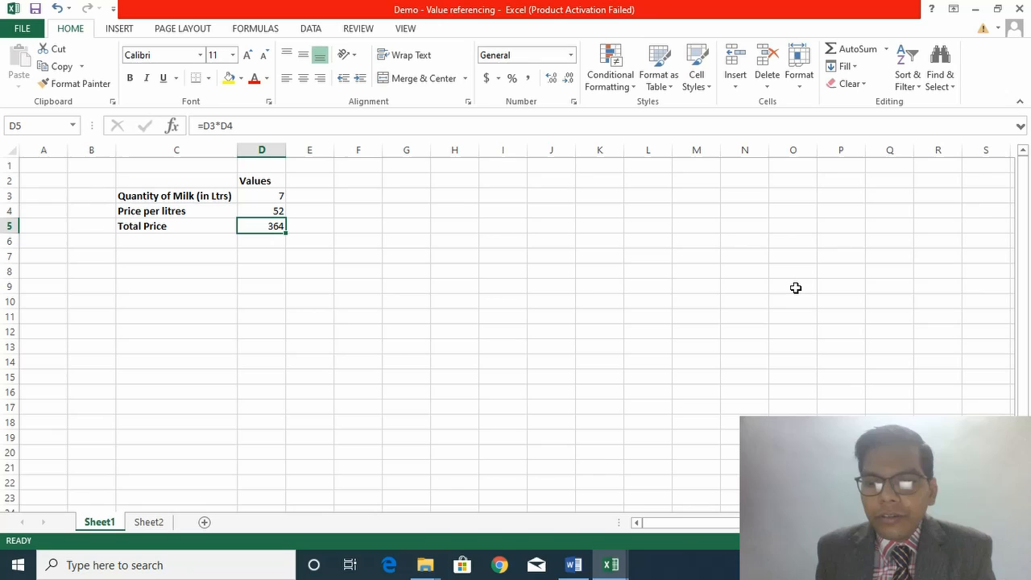